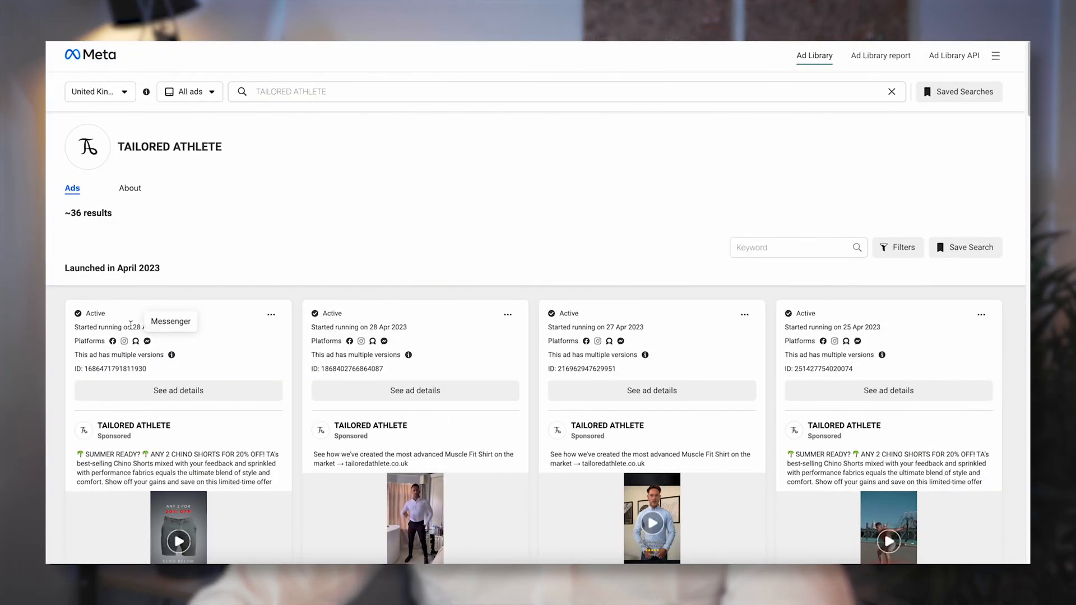
Highlight the first ad's 28 Apr 2023 start date and scroll down to the January 2023 active ads.
double_click(151, 327)
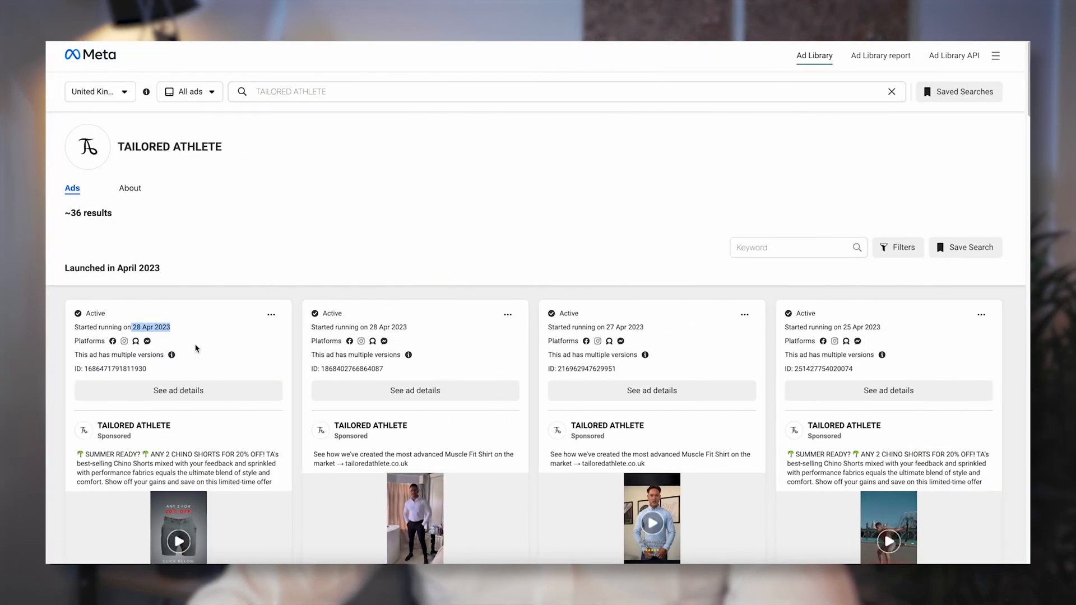
scroll(down, 3)
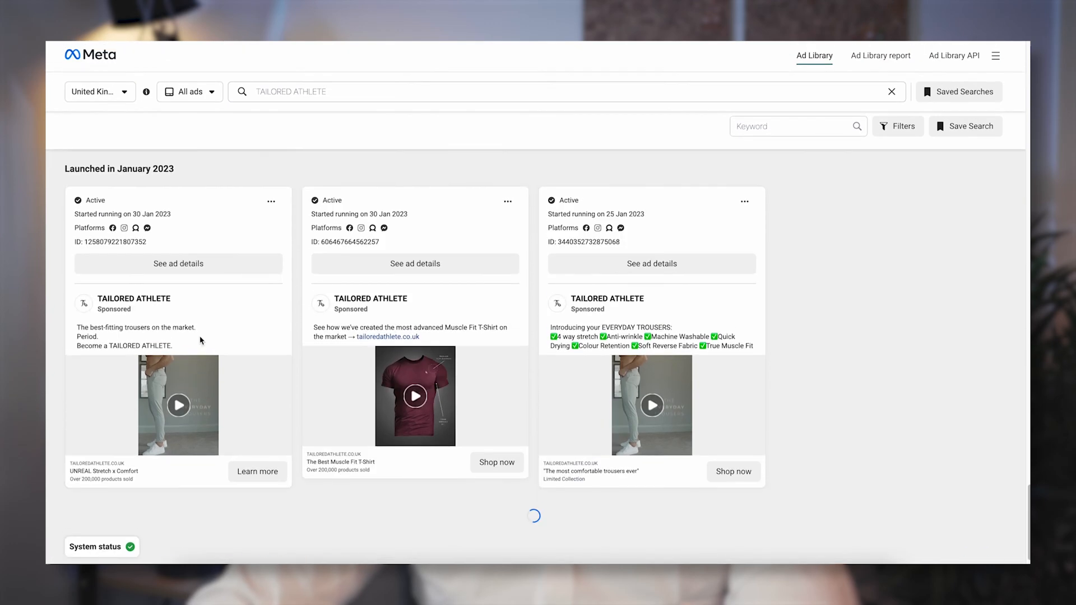
scroll(down, 3)
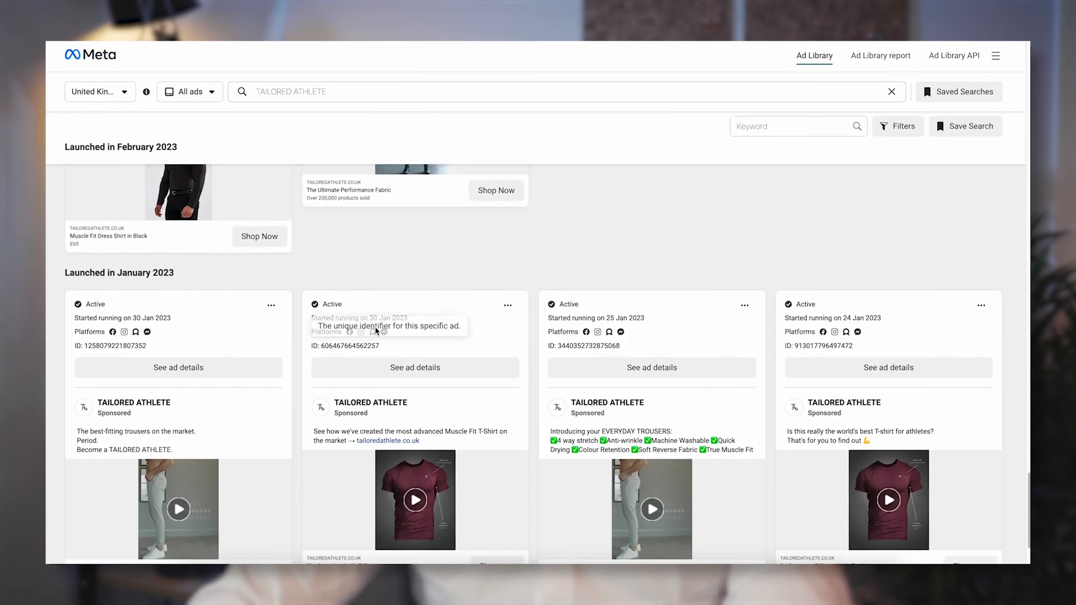